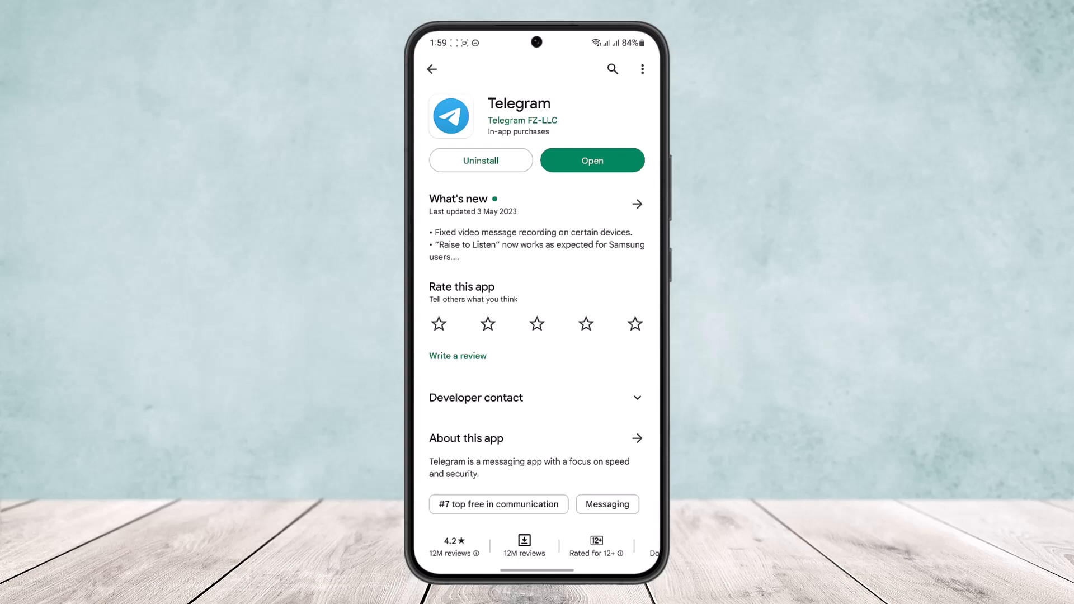
Step: Launch Telegram from its Play Store listing to reach the How To Apps group chat
click(592, 161)
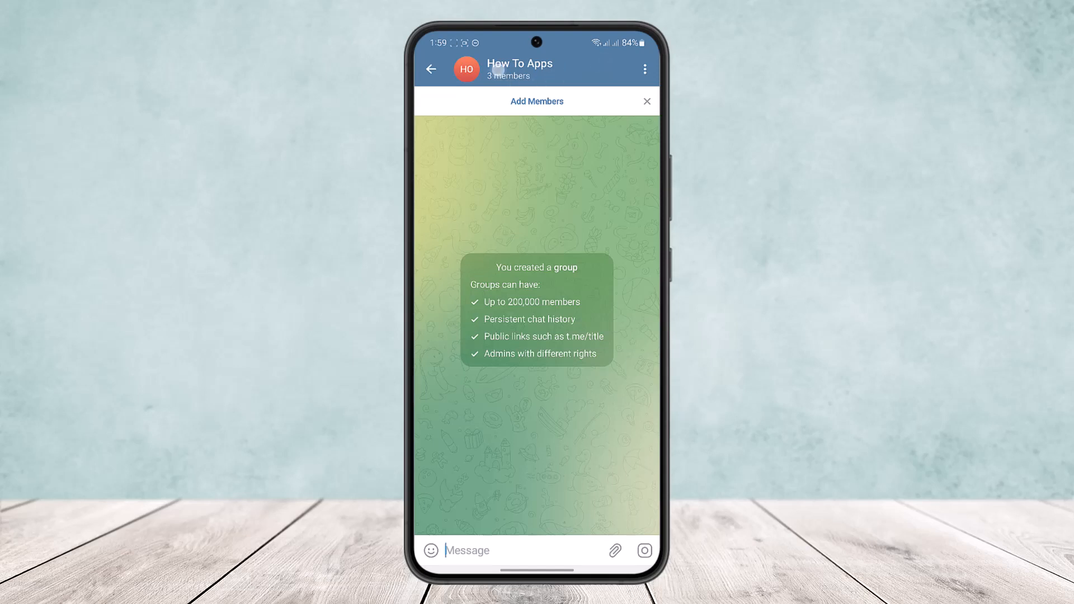
Step: Open the How To Apps group info page showing its three members
click(520, 68)
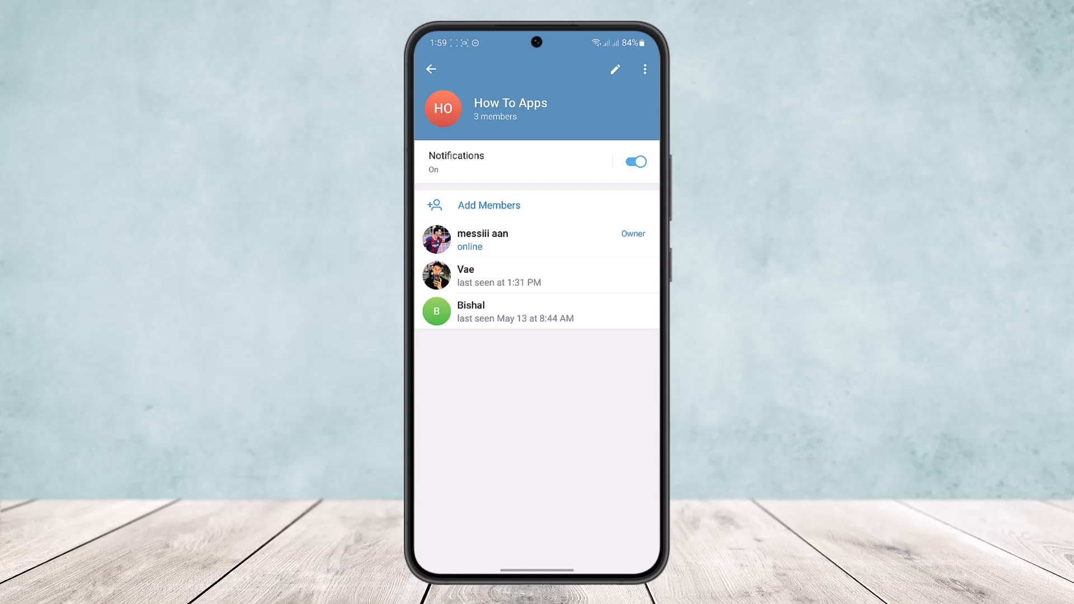
Step: Remove the member last seen May 13 from How To Apps and open Add Members
click(538, 312)
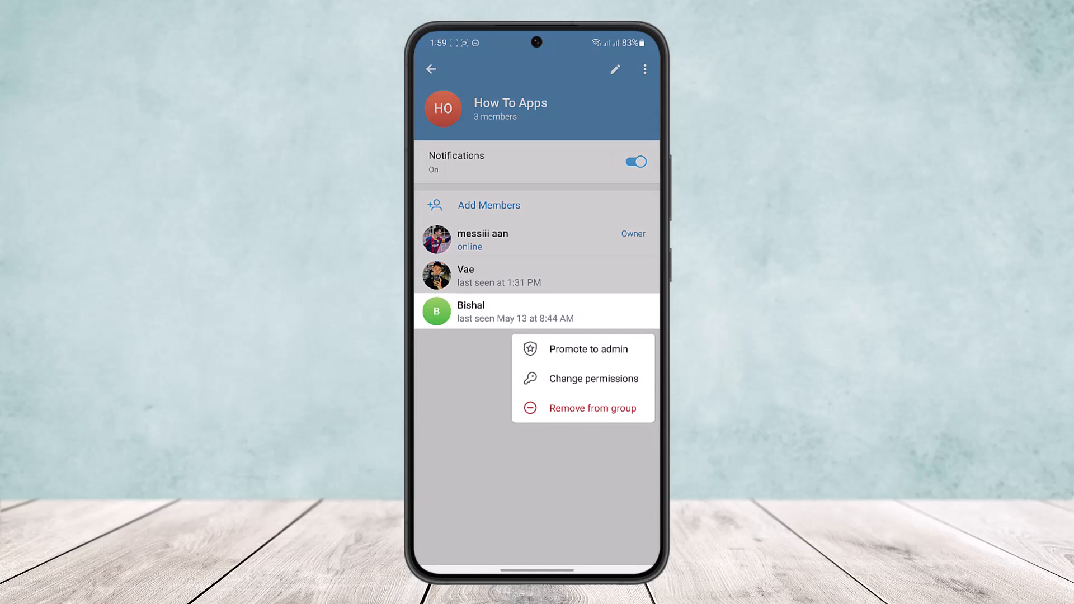
click(592, 408)
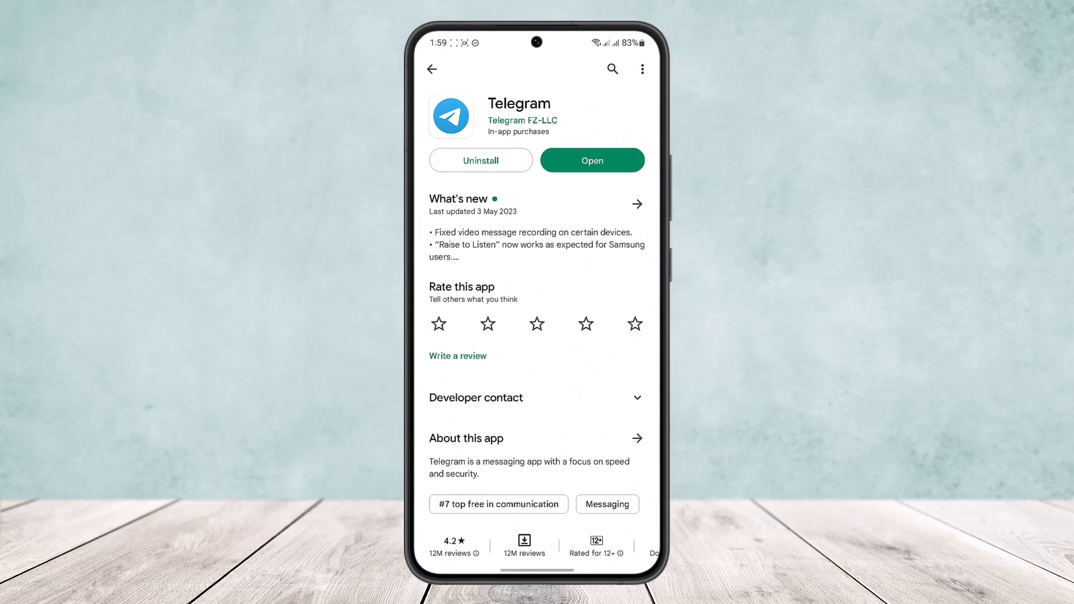
click(591, 160)
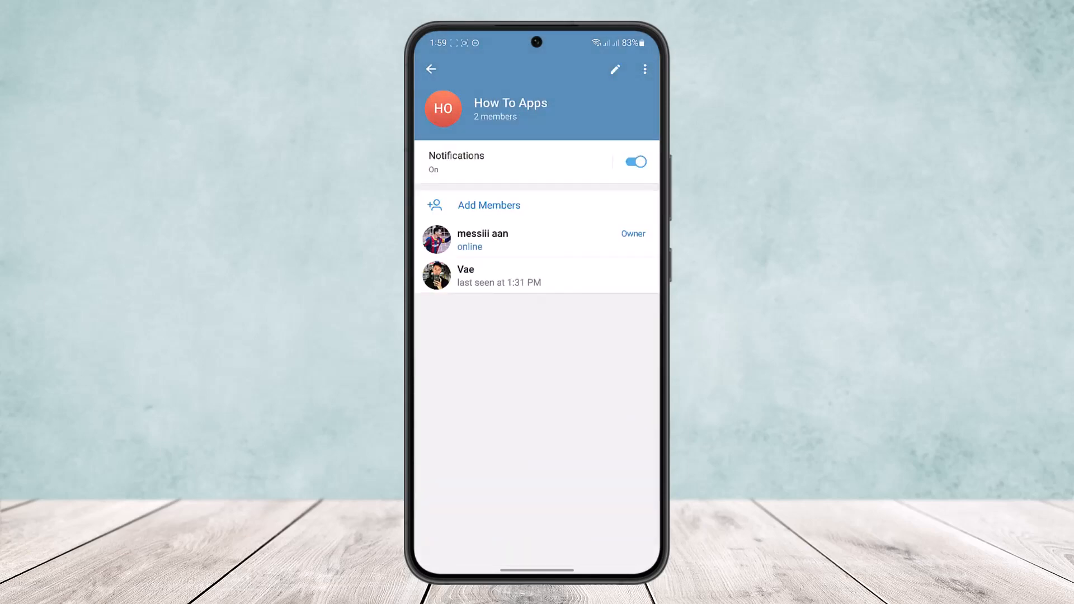
click(489, 205)
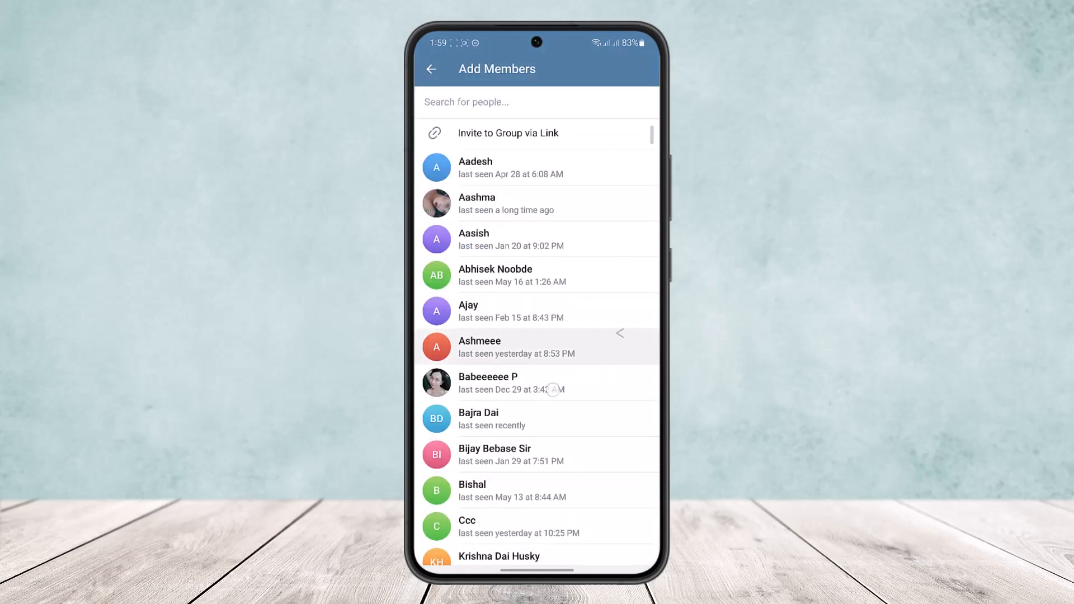